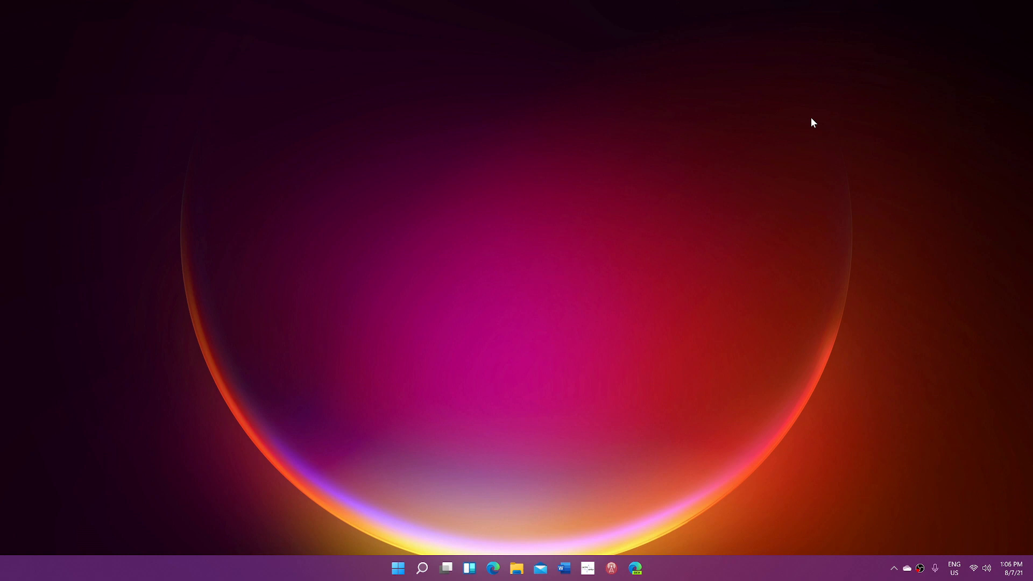
{"action": "mouse_move", "coordinate": [808, 125]}
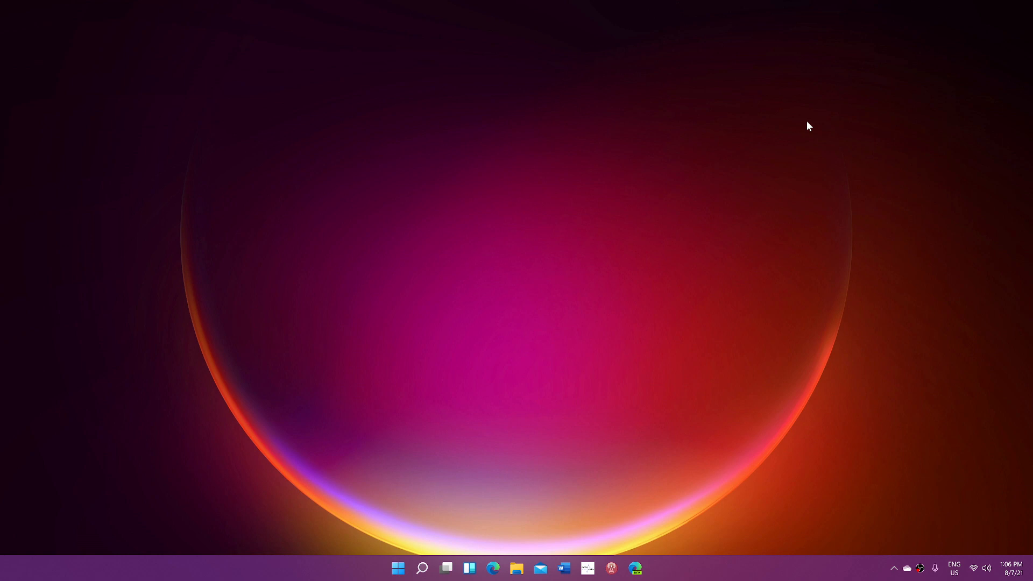
{"action": "mouse_move", "coordinate": [526, 359]}
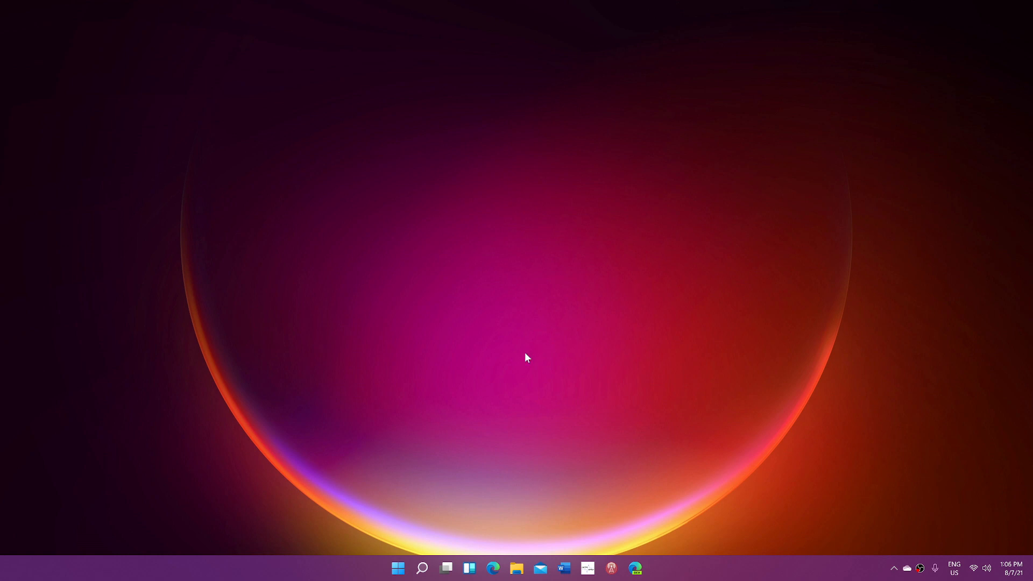
{"action": "mouse_move", "coordinate": [439, 431]}
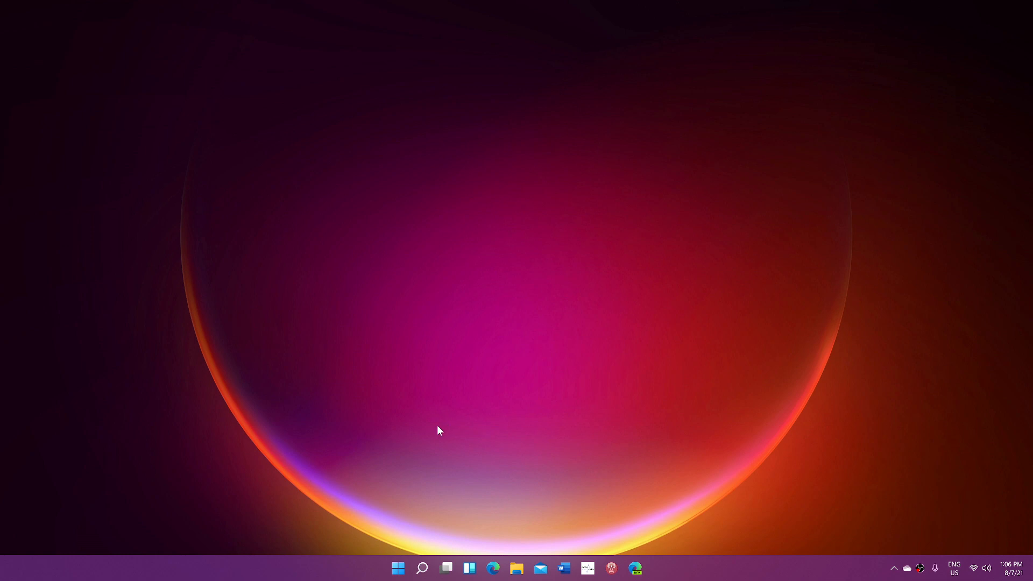
{"action": "mouse_move", "coordinate": [420, 478]}
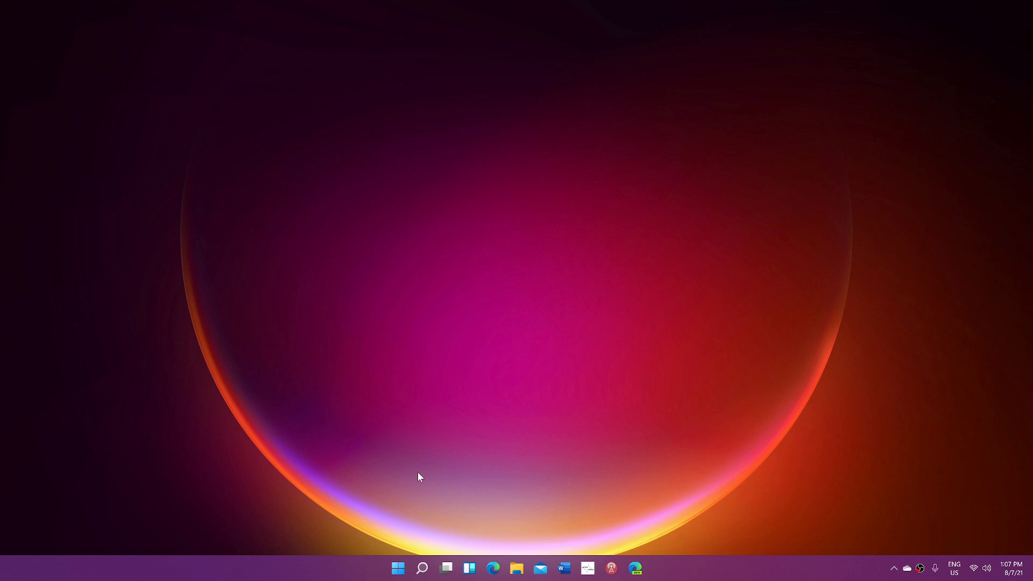
{"action": "mouse_move", "coordinate": [430, 482]}
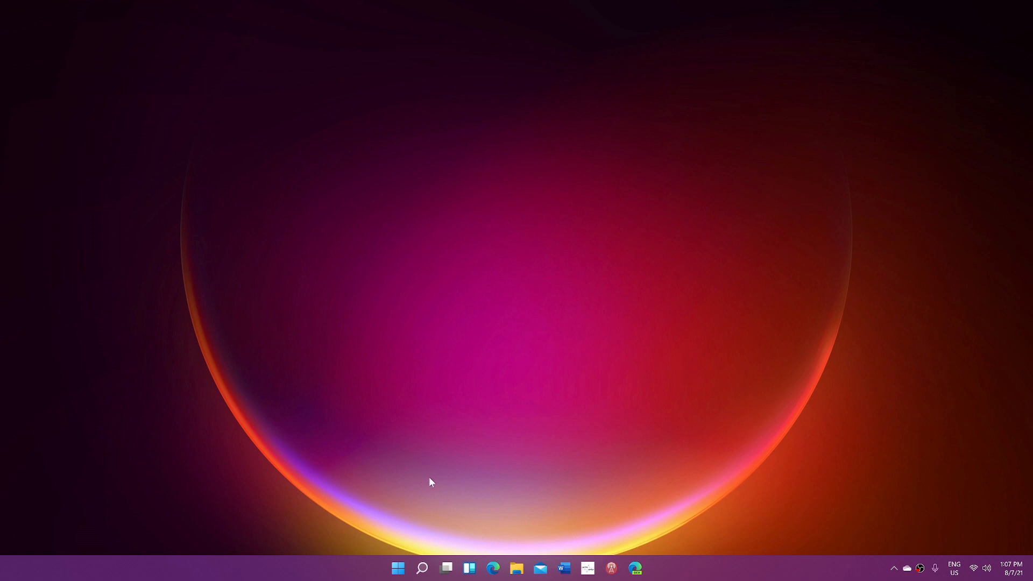
{"action": "mouse_move", "coordinate": [534, 462]}
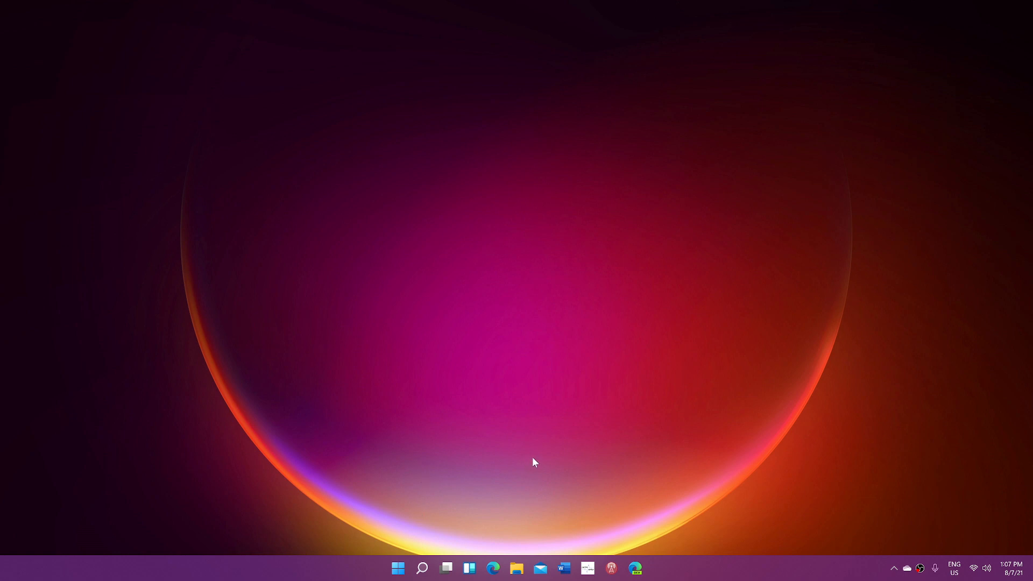
{"action": "mouse_move", "coordinate": [424, 543]}
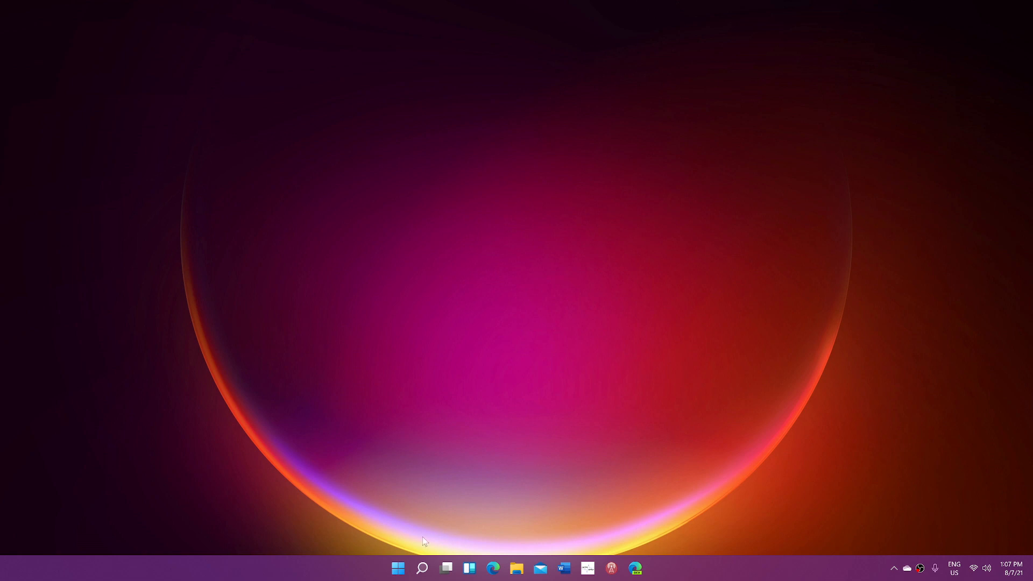
{"action": "mouse_move", "coordinate": [398, 568]}
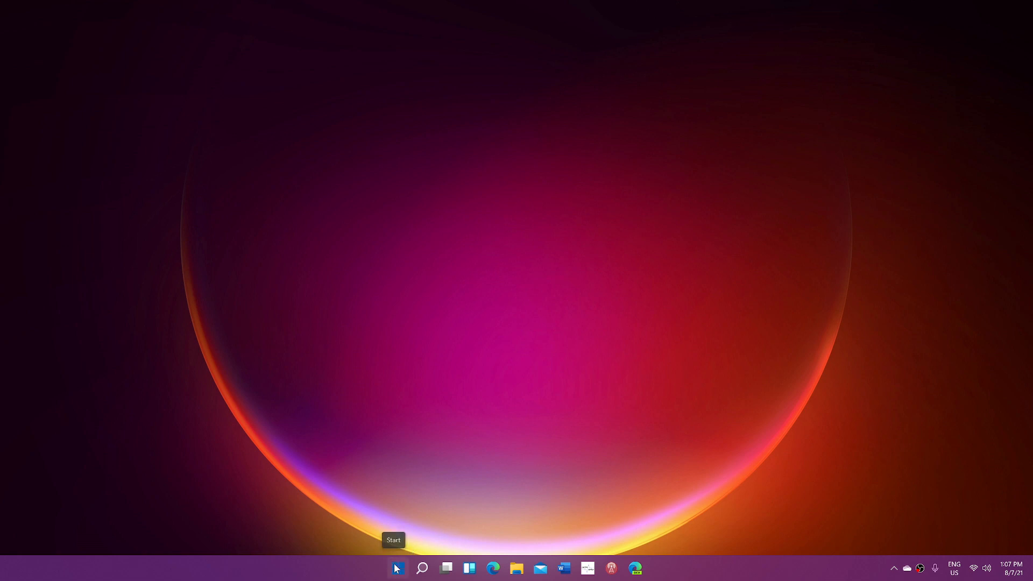
Launch Settings from Start, browse the Accessibility page, then return to the System page.
{"action": "left_click", "coordinate": [398, 568]}
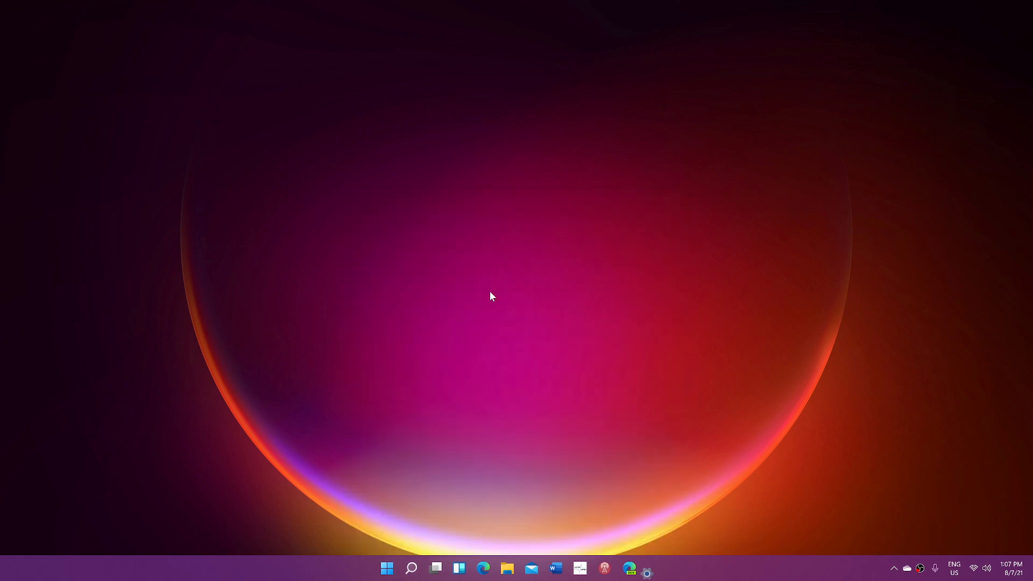
{"action": "left_click", "coordinate": [647, 569]}
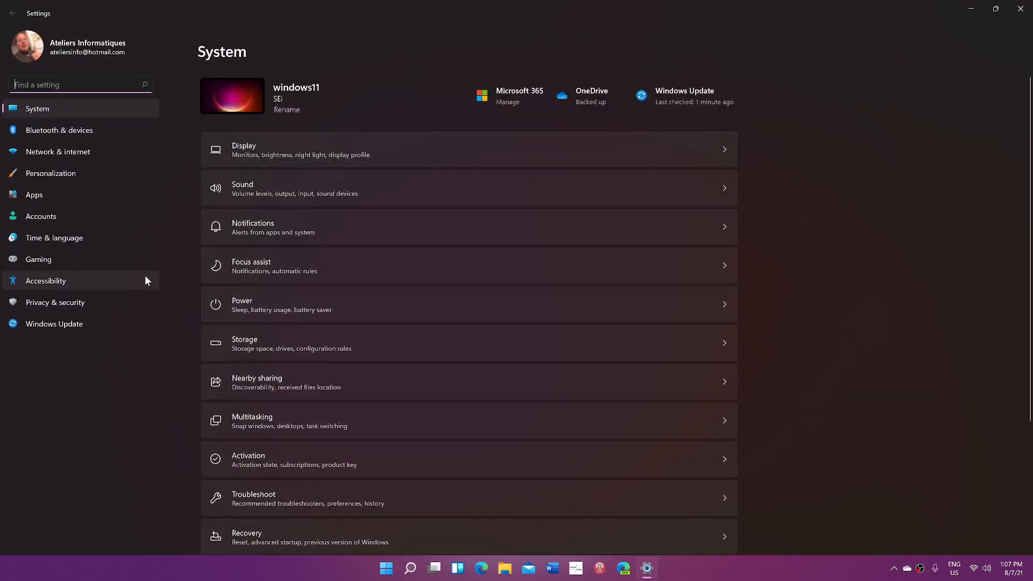
{"action": "left_click", "coordinate": [45, 280]}
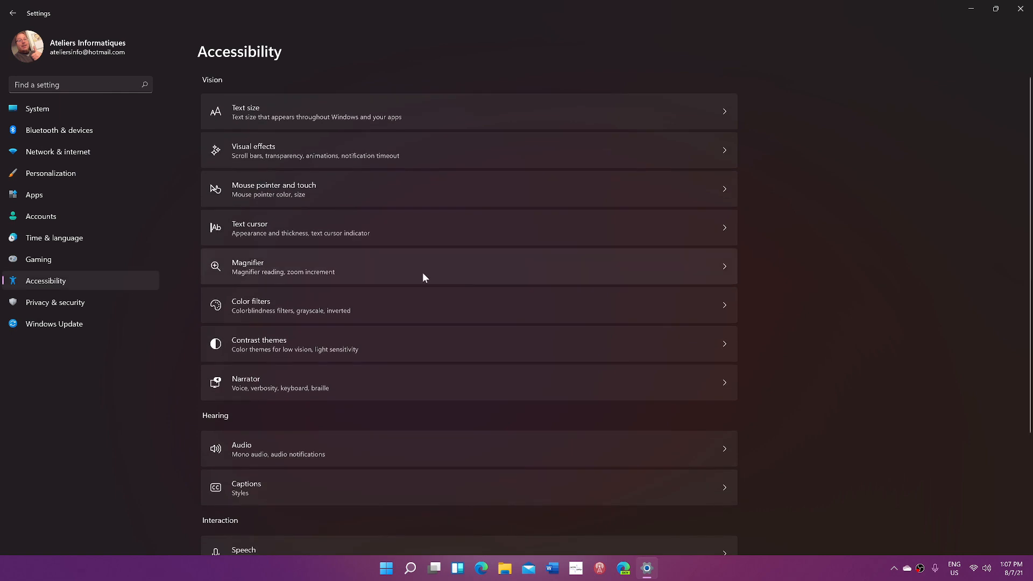
{"action": "mouse_move", "coordinate": [465, 284]}
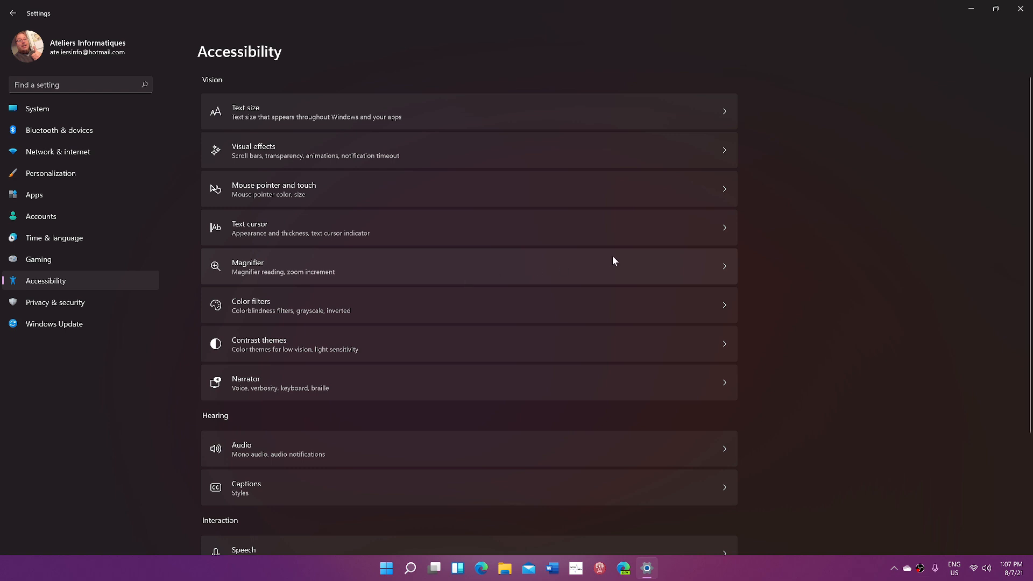
{"action": "mouse_move", "coordinate": [835, 204]}
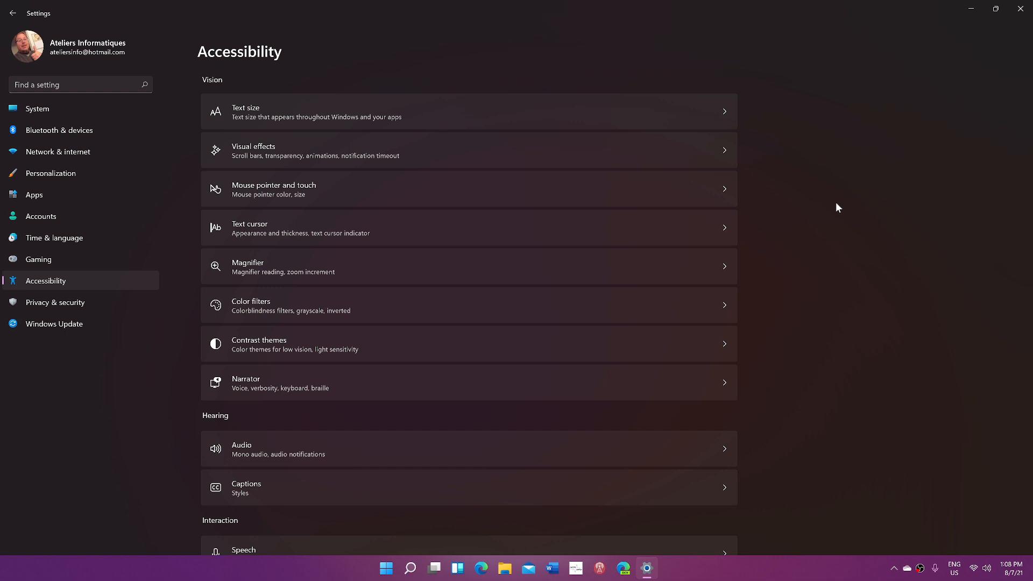
{"action": "mouse_move", "coordinate": [317, 108]}
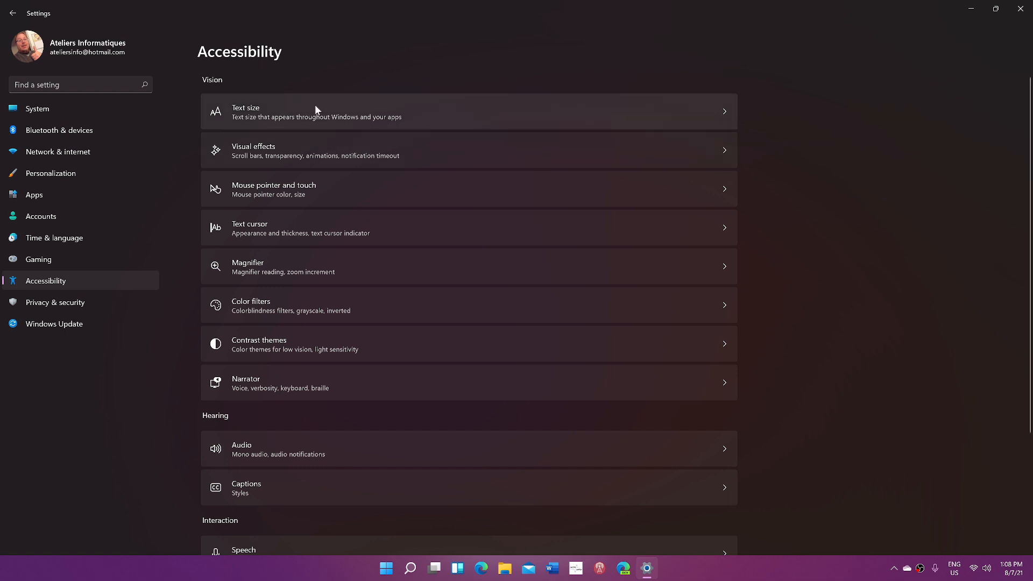
{"action": "left_click", "coordinate": [37, 109]}
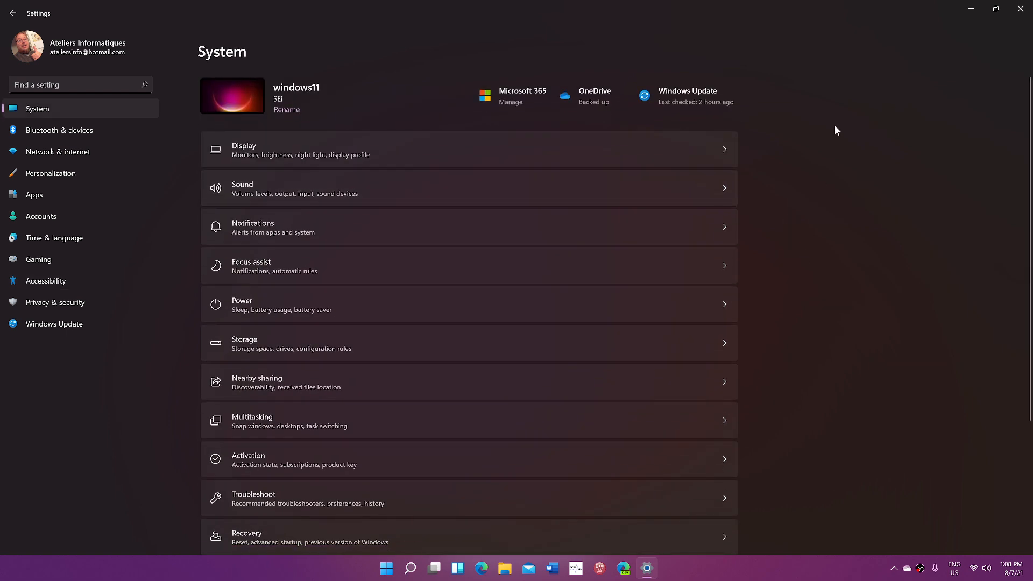
{"action": "mouse_move", "coordinate": [1020, 9]}
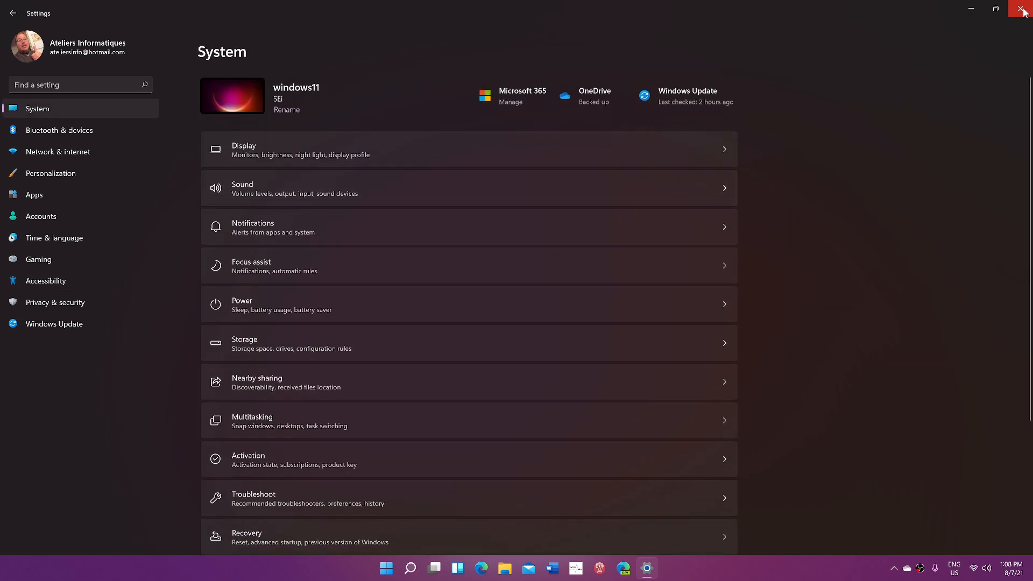
Close Settings, view the July 2021 calendar flyout from the taskbar clock, then dismiss it.
{"action": "left_click", "coordinate": [1020, 10]}
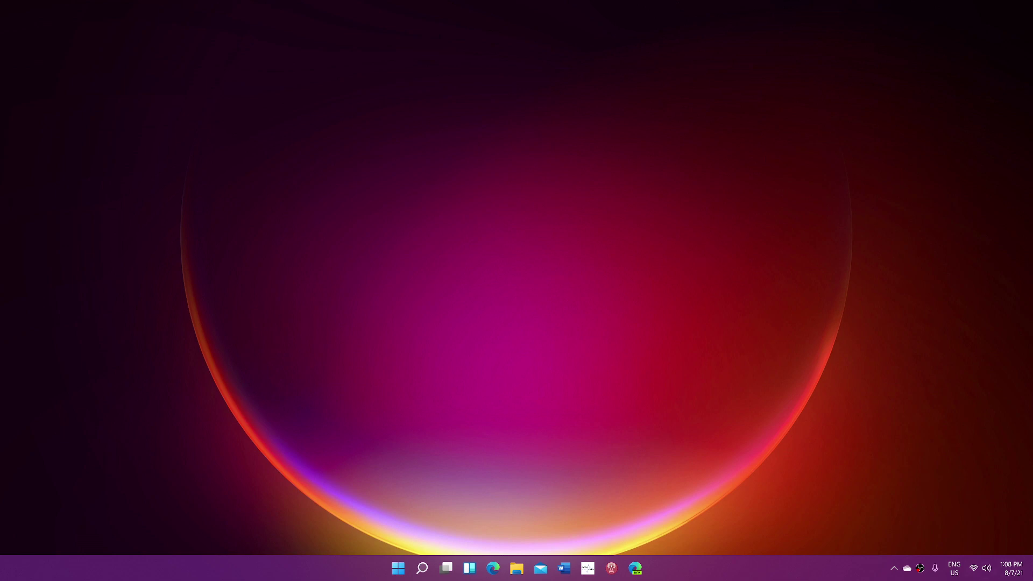
{"action": "left_click", "coordinate": [1010, 566]}
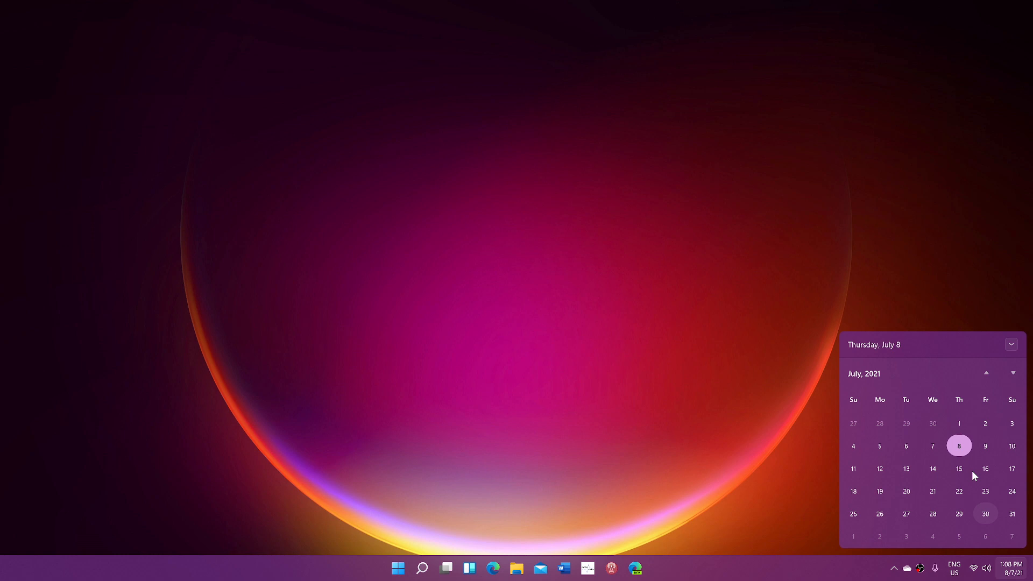
{"action": "left_click", "coordinate": [627, 306]}
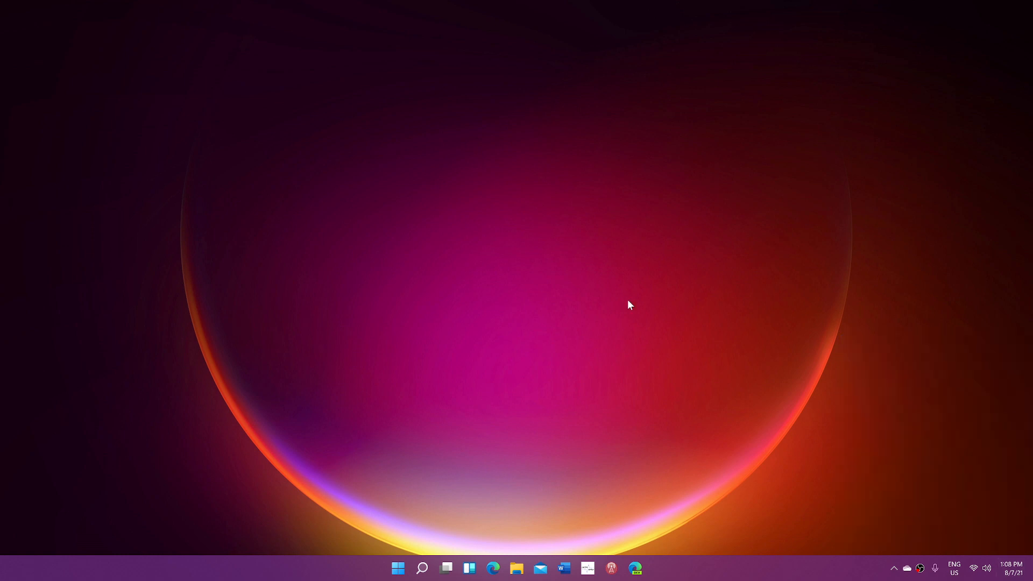
{"action": "mouse_move", "coordinate": [561, 468]}
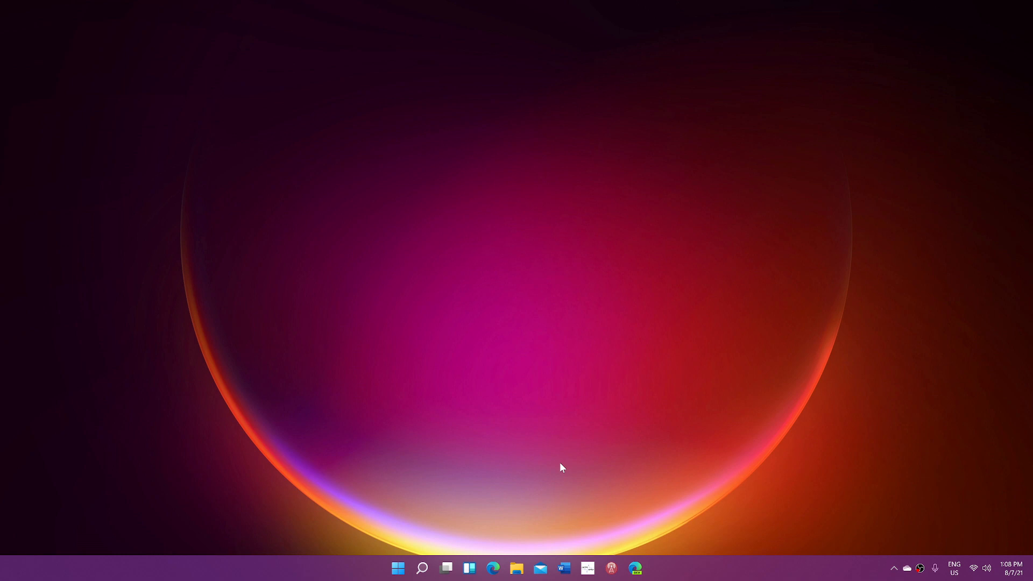
{"action": "mouse_move", "coordinate": [426, 528]}
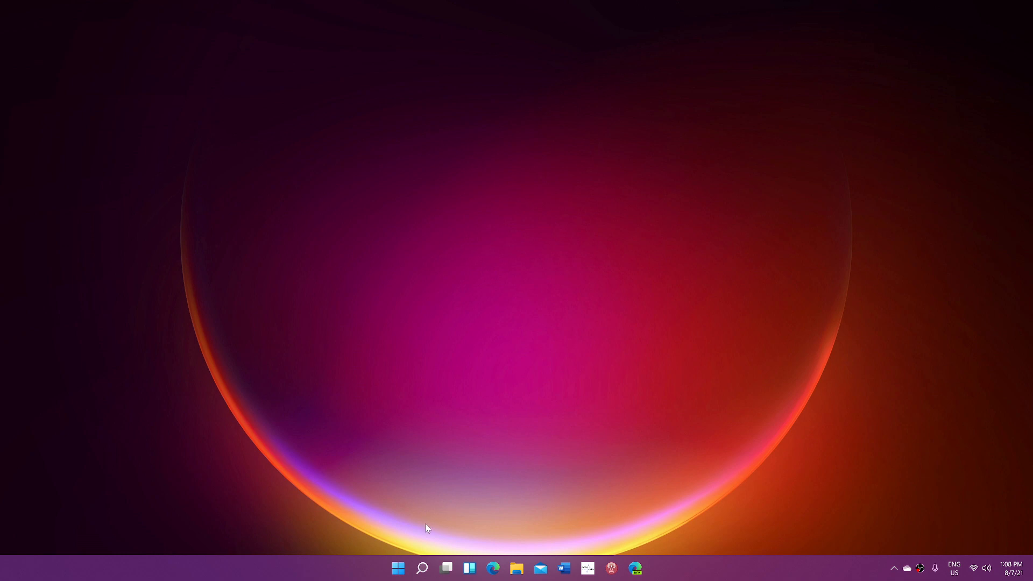
{"action": "mouse_move", "coordinate": [518, 573]}
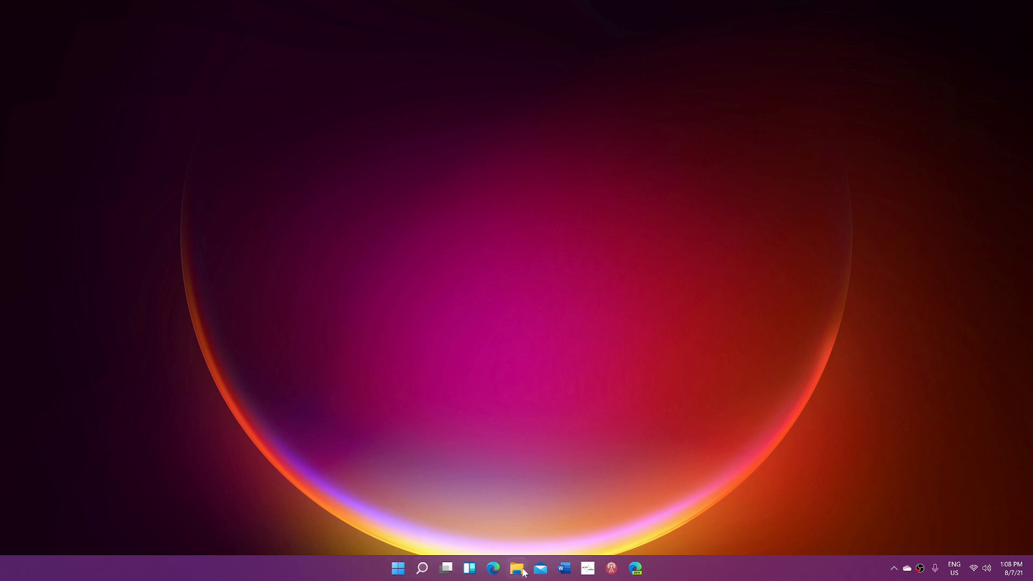
Show the context menu for the 12 WRMI QSL scan in QSL Cards Scans, then close the folder.
{"action": "left_click", "coordinate": [517, 568]}
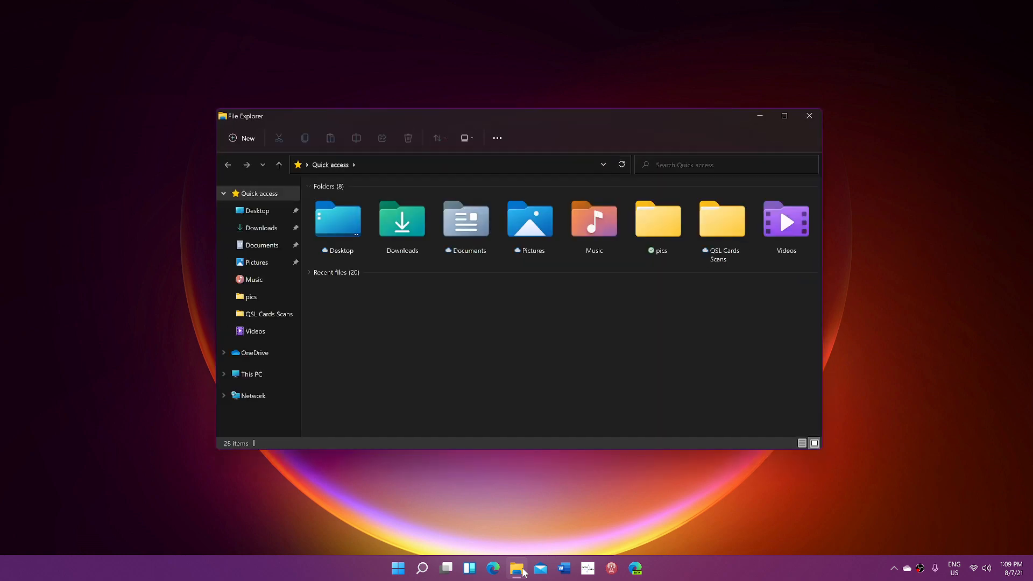
{"action": "mouse_move", "coordinate": [369, 306]}
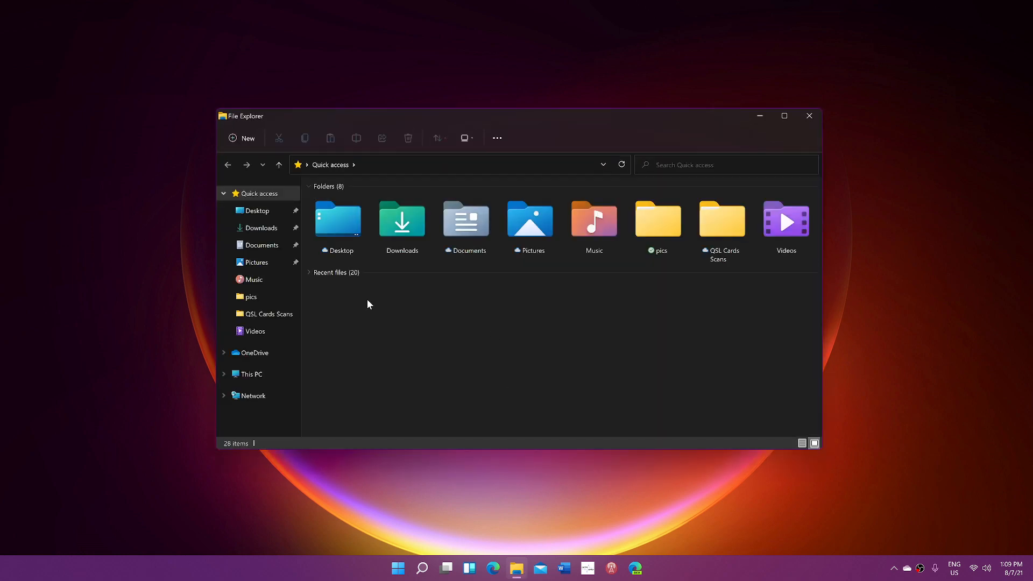
{"action": "left_click", "coordinate": [269, 314]}
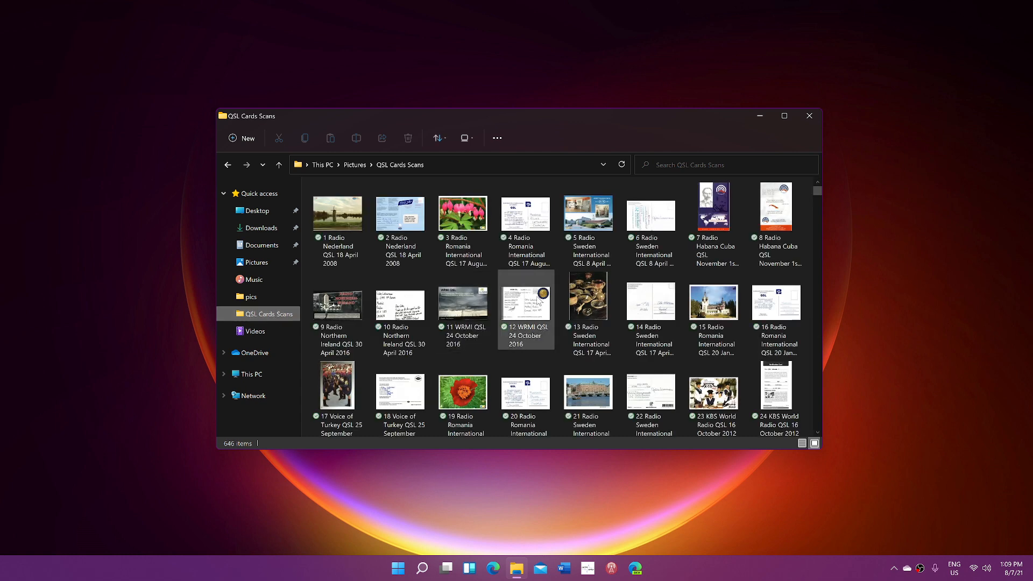
{"action": "right_click", "coordinate": [526, 301]}
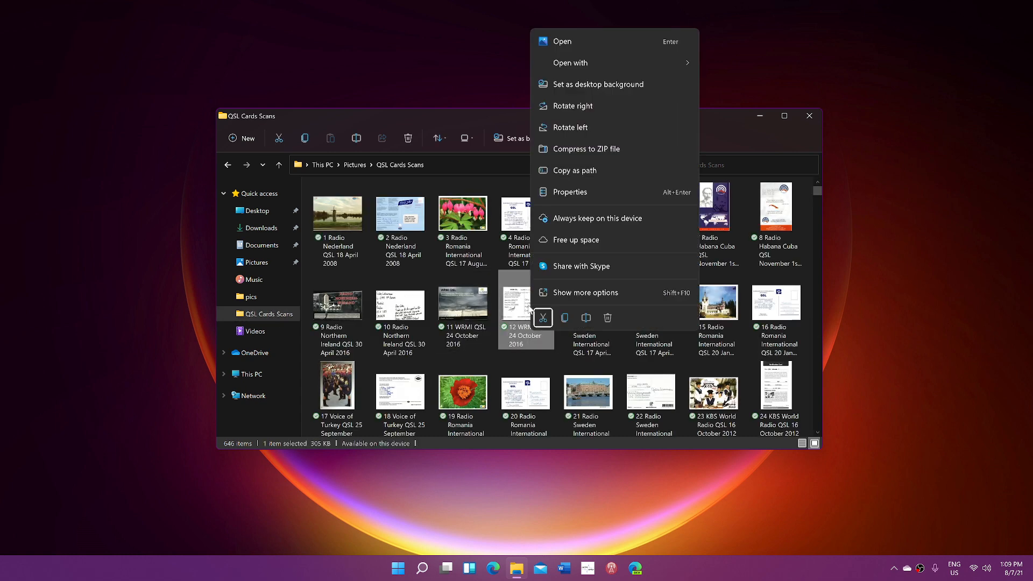
{"action": "mouse_move", "coordinate": [543, 317]}
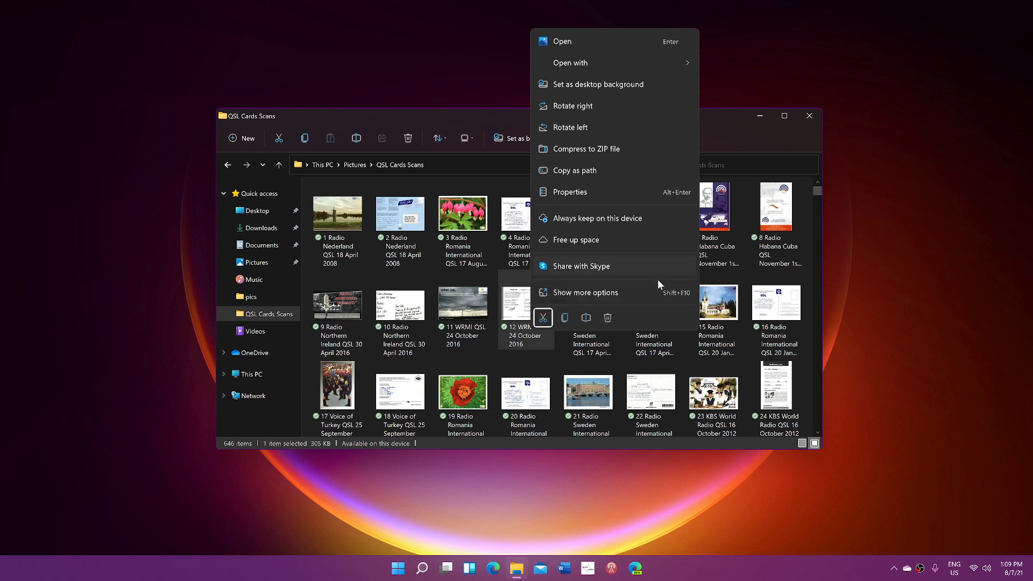
{"action": "mouse_move", "coordinate": [607, 322]}
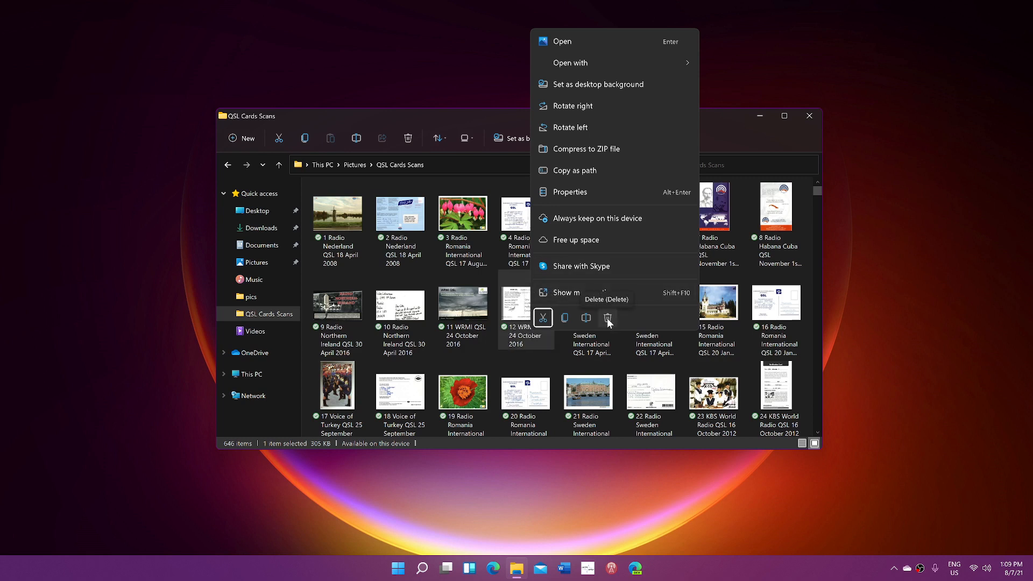
{"action": "mouse_move", "coordinate": [623, 323]}
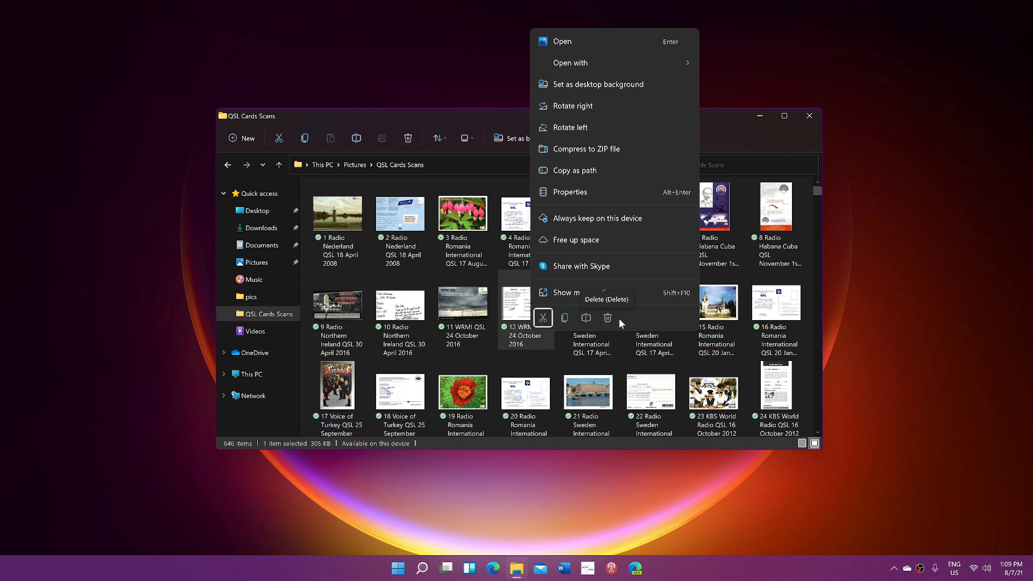
{"action": "mouse_move", "coordinate": [608, 320]}
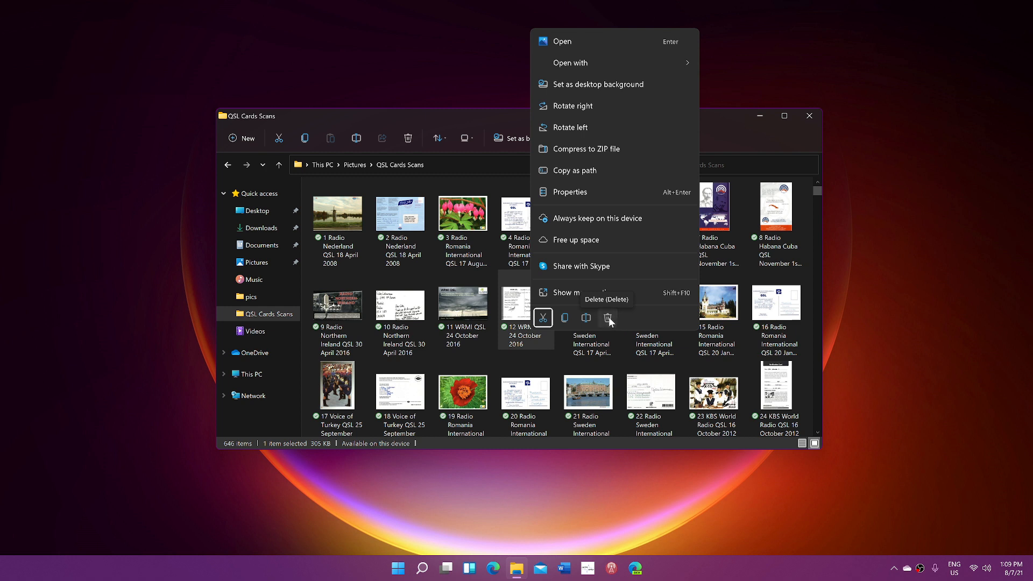
{"action": "mouse_move", "coordinate": [521, 62]}
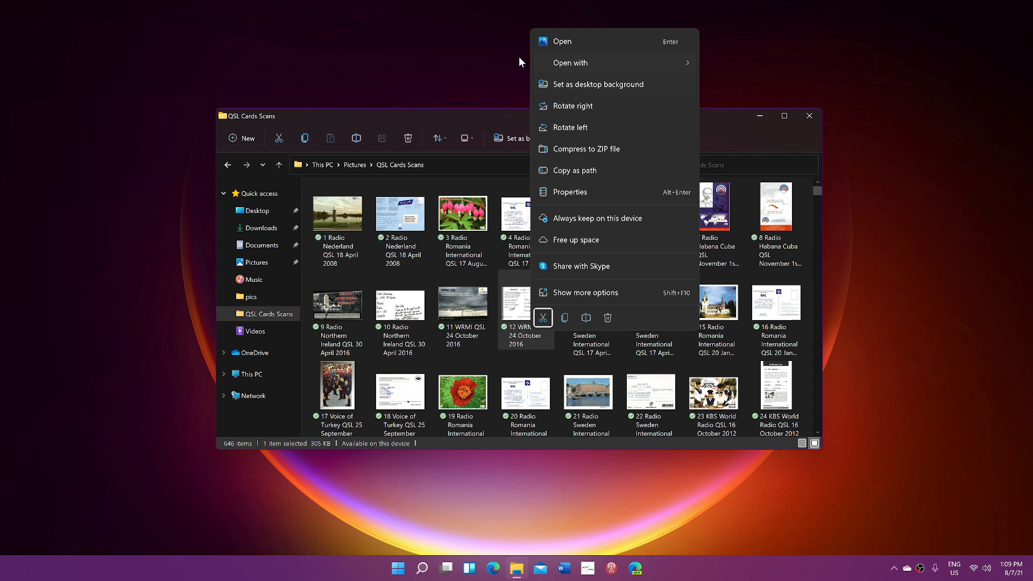
{"action": "mouse_move", "coordinate": [651, 326]}
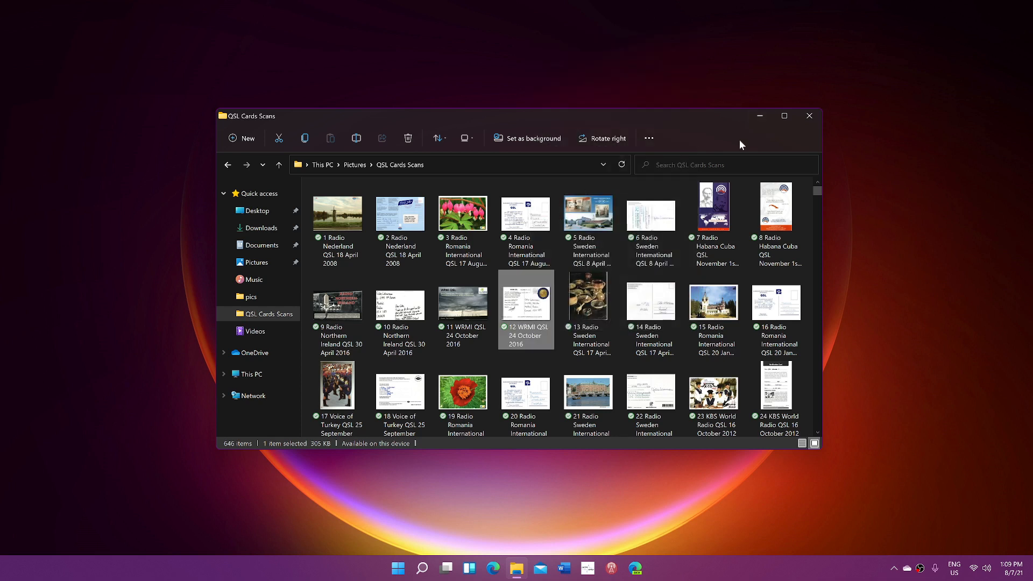
{"action": "left_click", "coordinate": [809, 116]}
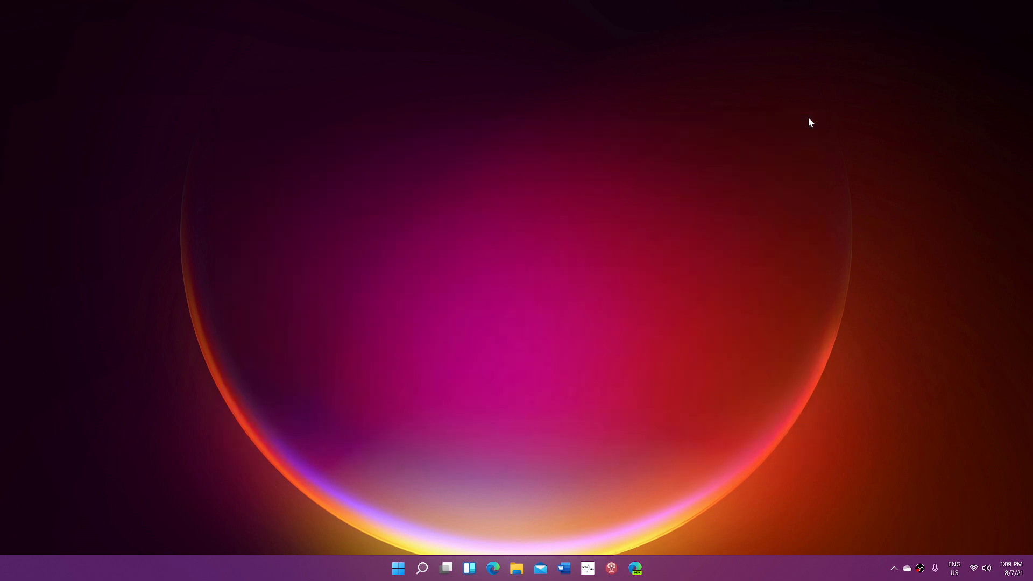
{"action": "mouse_move", "coordinate": [995, 565]}
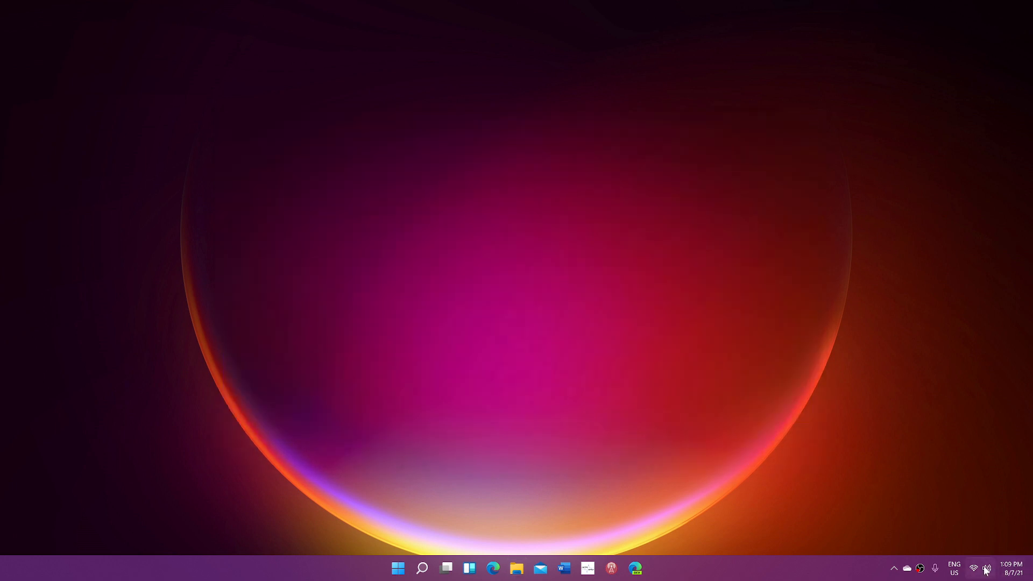
Show the quick settings flyout with Wi-Fi, Bluetooth, airplane mode and volume controls.
{"action": "left_click", "coordinate": [983, 566]}
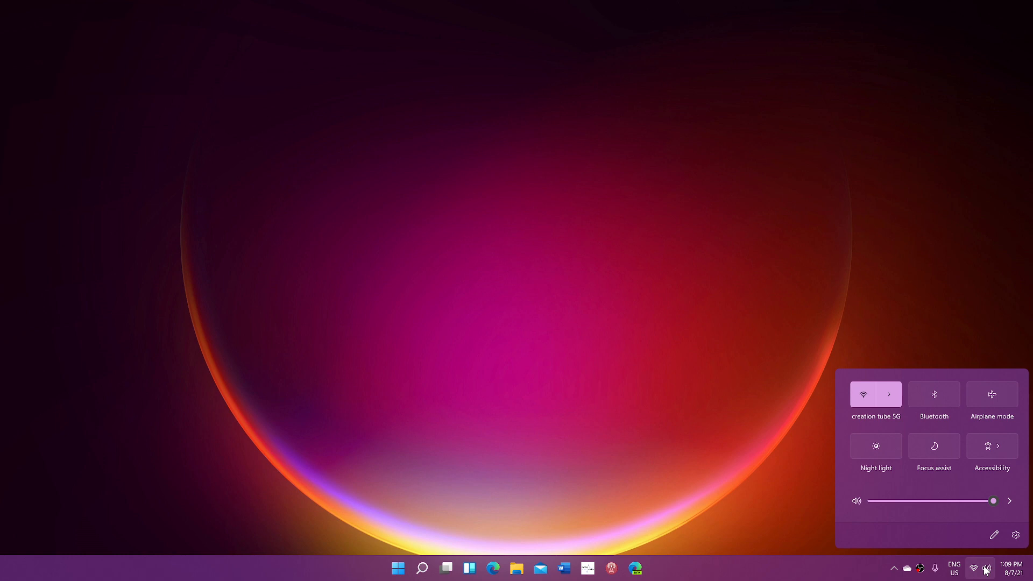
{"action": "mouse_move", "coordinate": [965, 533]}
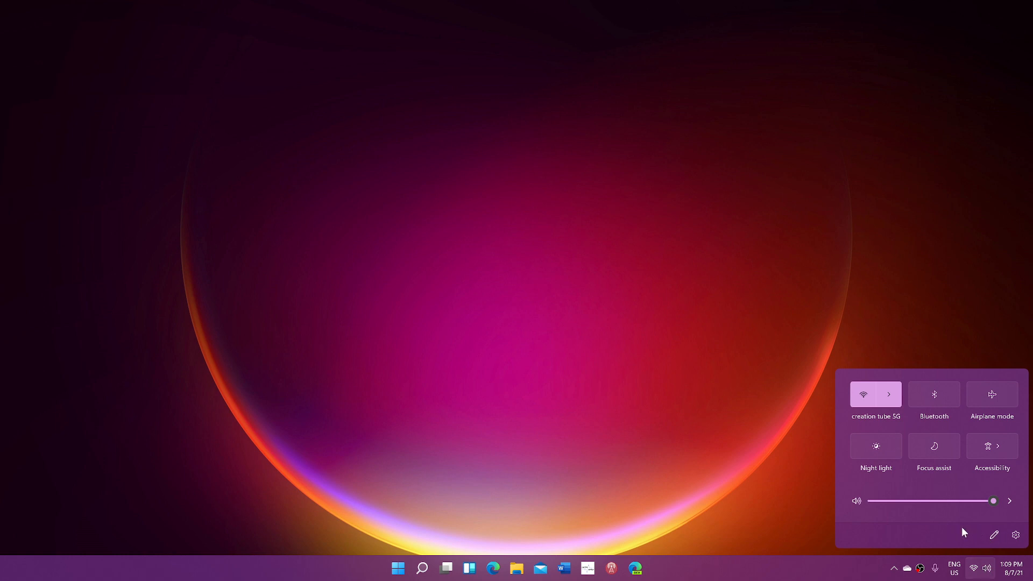
{"action": "mouse_move", "coordinate": [954, 533]}
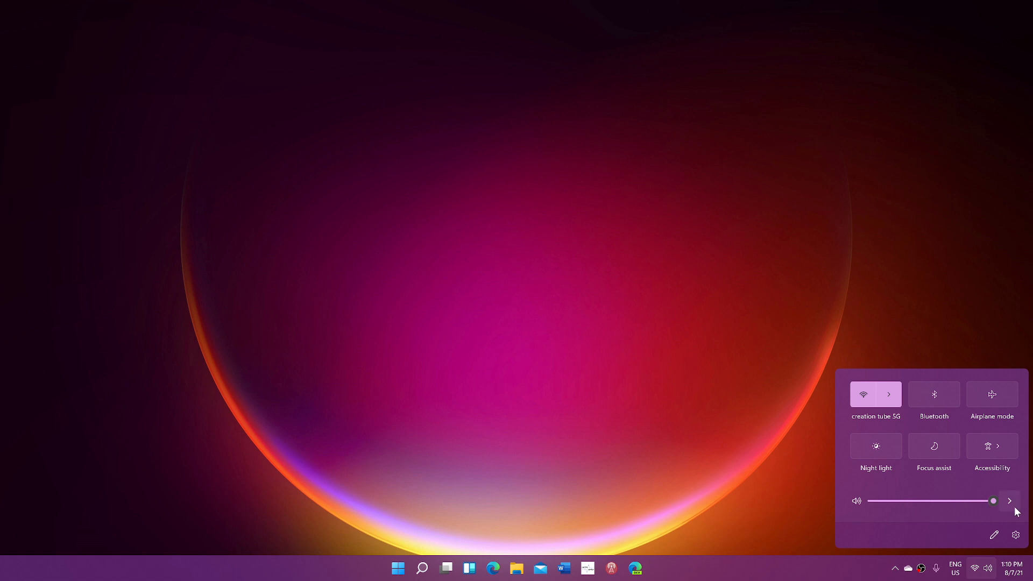
List the sound output devices next to the volume slider, then dismiss quick settings.
{"action": "left_click", "coordinate": [1009, 500]}
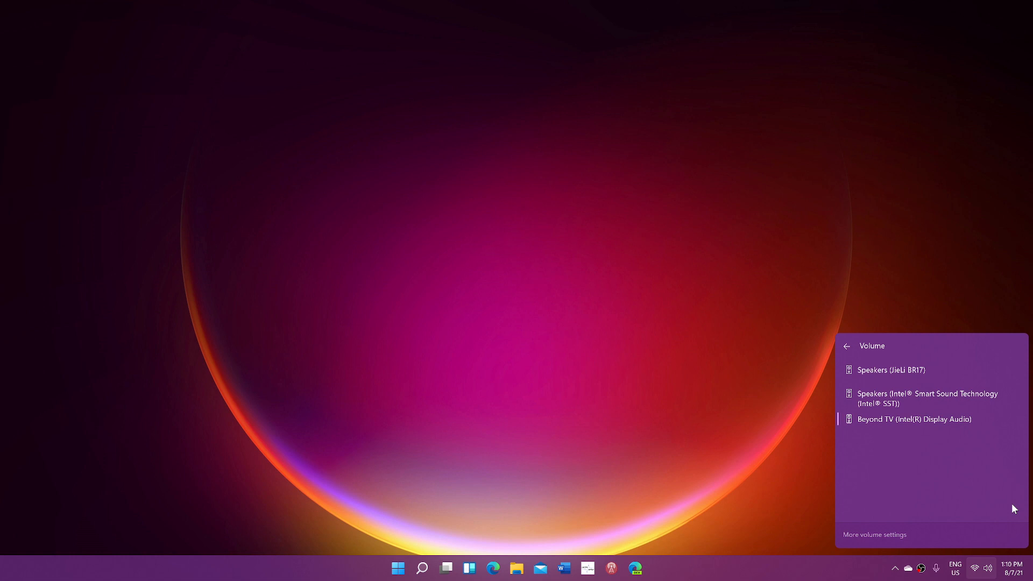
{"action": "mouse_move", "coordinate": [916, 459]}
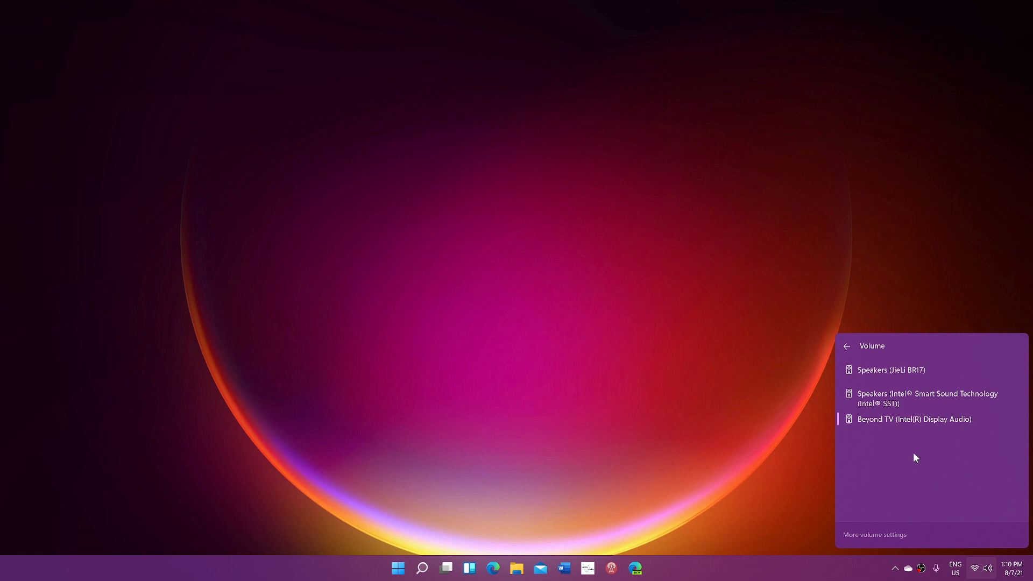
{"action": "mouse_move", "coordinate": [665, 456]}
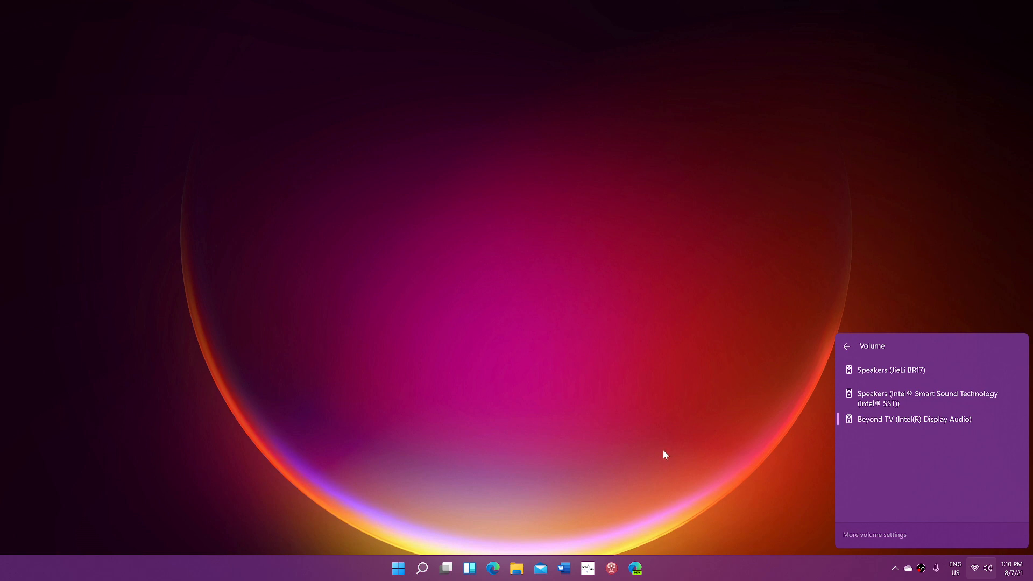
{"action": "left_click", "coordinate": [665, 455]}
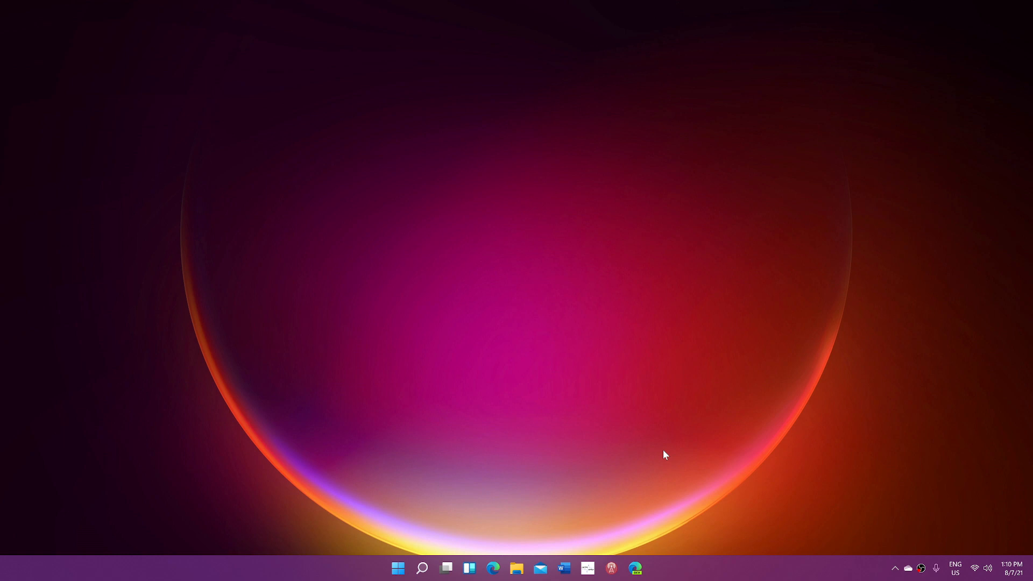
{"action": "mouse_move", "coordinate": [385, 568]}
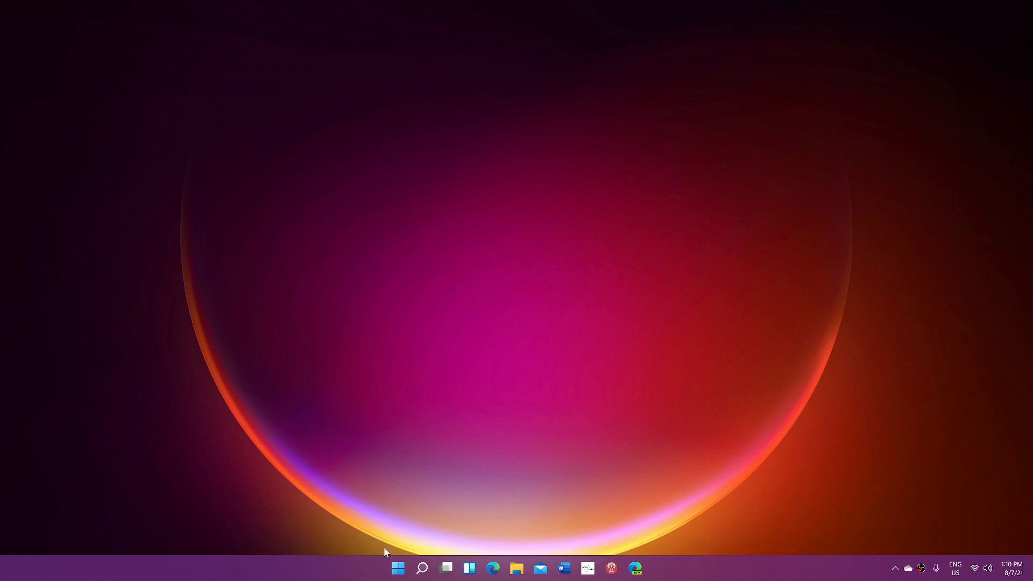
{"action": "mouse_move", "coordinate": [398, 571]}
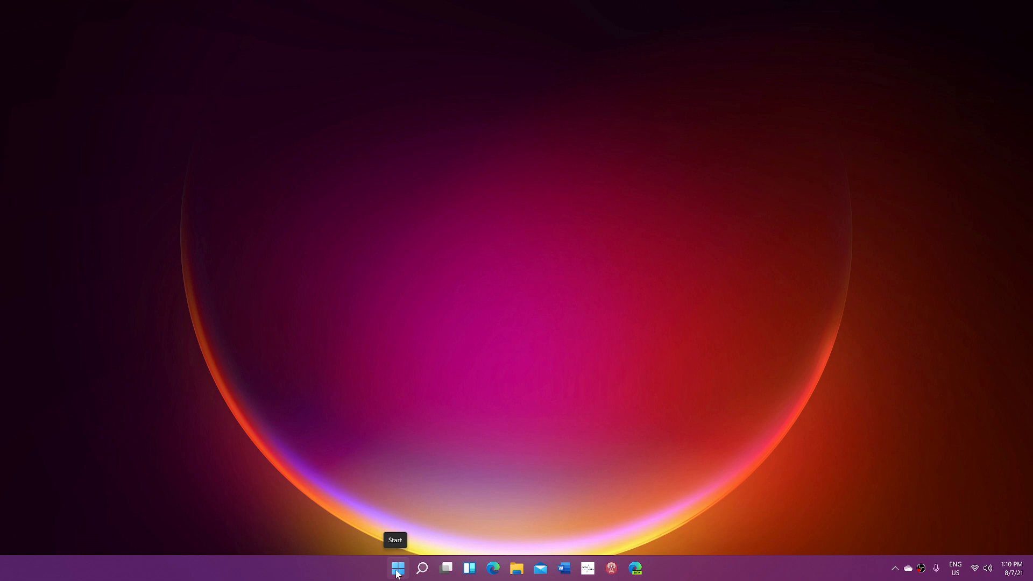
Launch Task Manager from the Start button's quick link menu.
{"action": "right_click", "coordinate": [397, 569]}
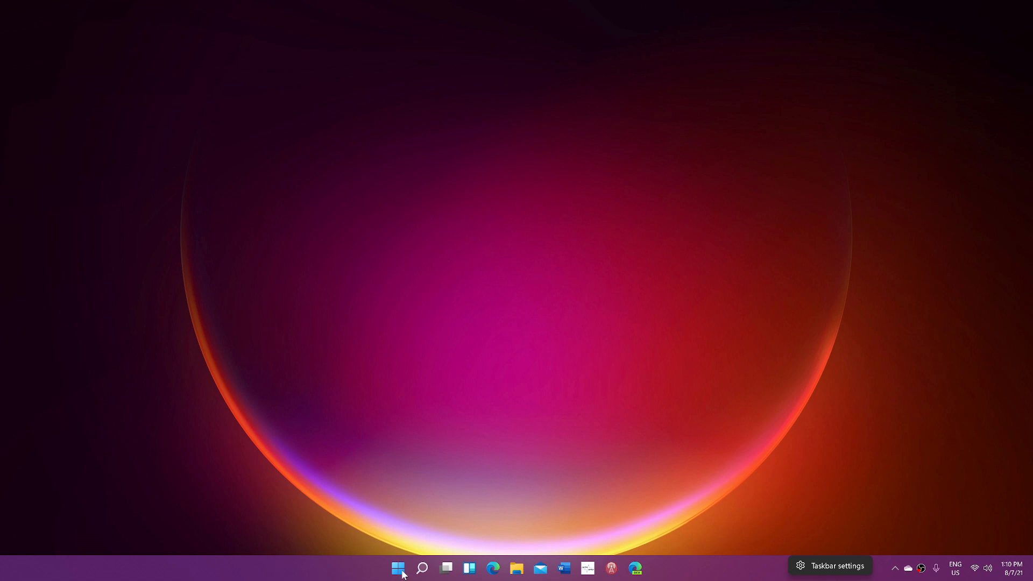
{"action": "right_click", "coordinate": [398, 568]}
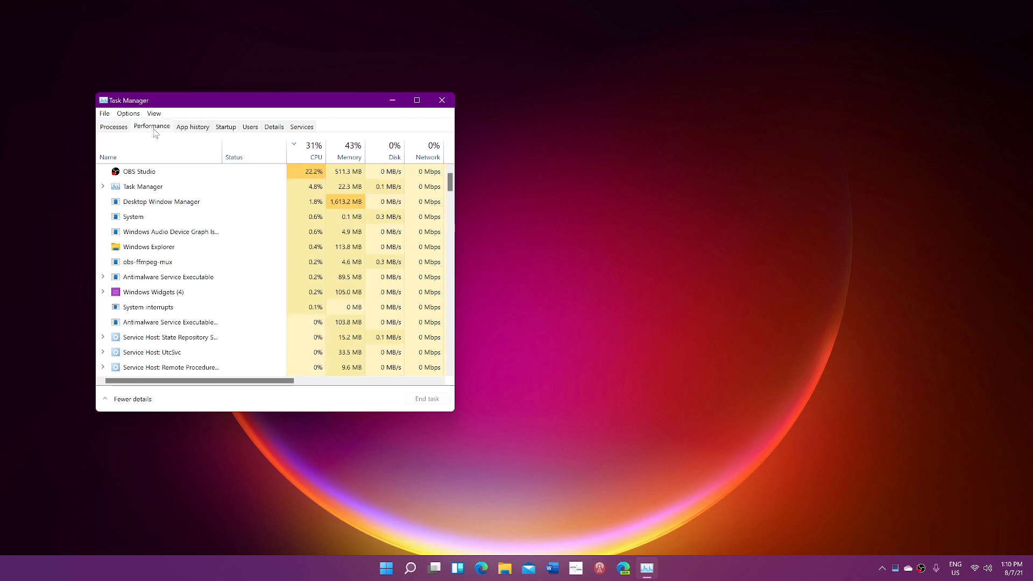
View the CPU graph on the Performance tab, then close Task Manager.
{"action": "left_click", "coordinate": [152, 127]}
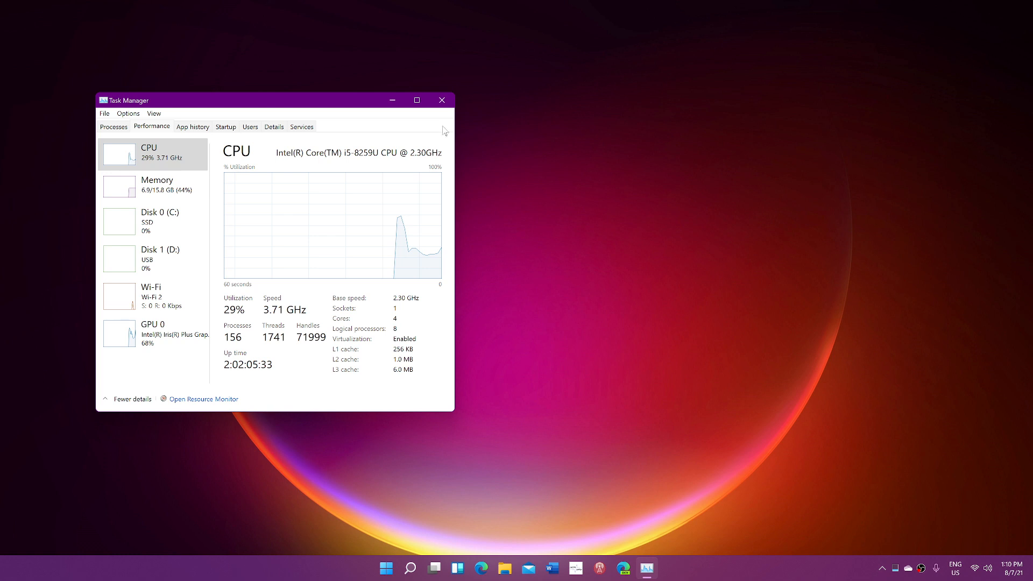
{"action": "mouse_move", "coordinate": [441, 123]}
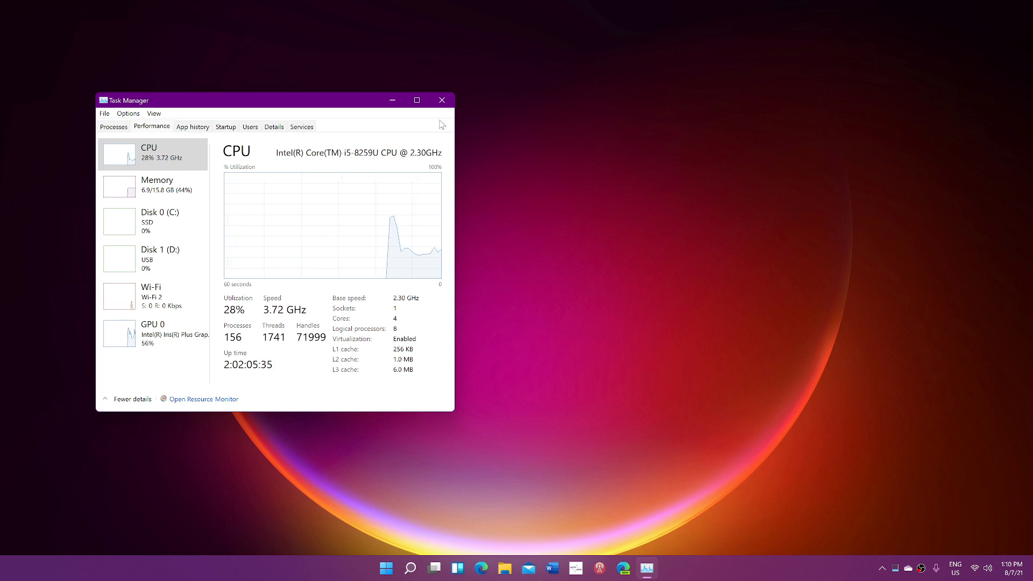
{"action": "left_click", "coordinate": [441, 100]}
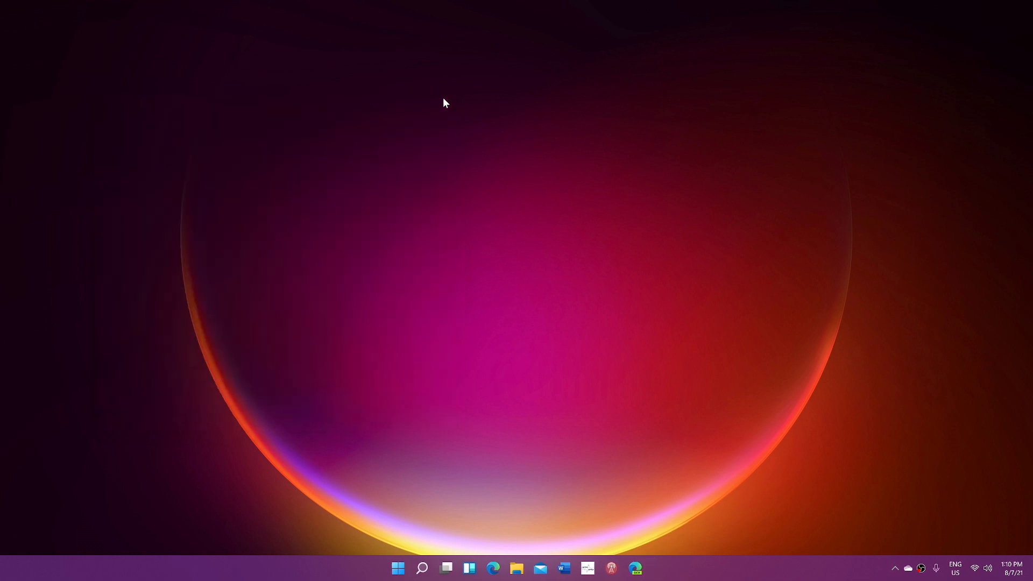
{"action": "mouse_move", "coordinate": [599, 429]}
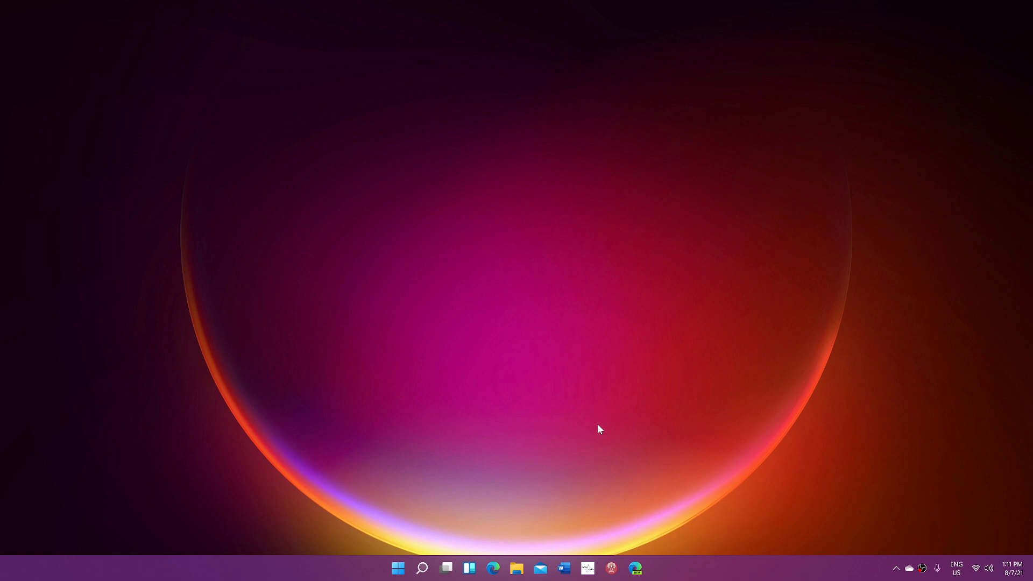
{"action": "mouse_move", "coordinate": [785, 507]}
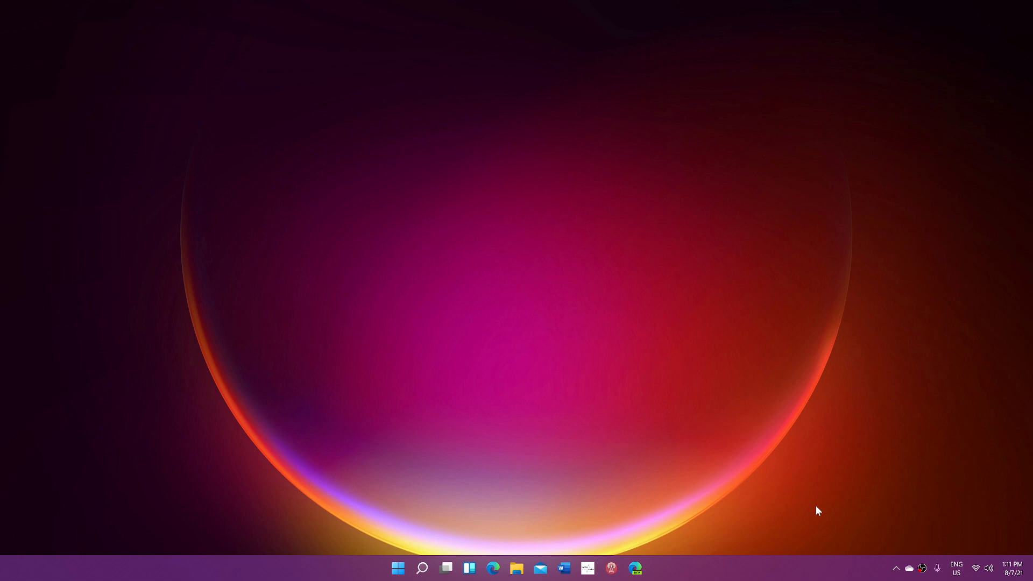
{"action": "mouse_move", "coordinate": [506, 516]}
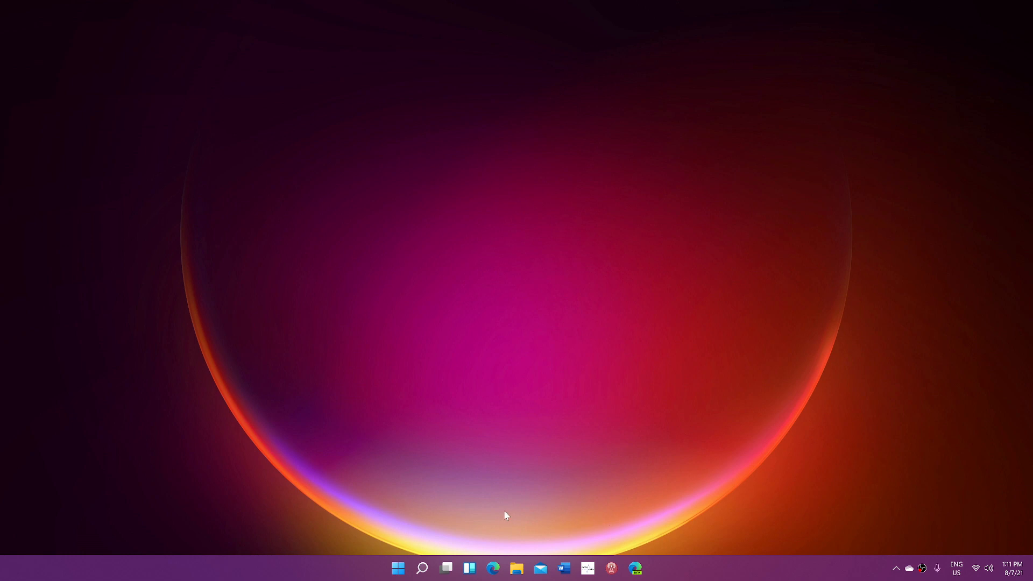